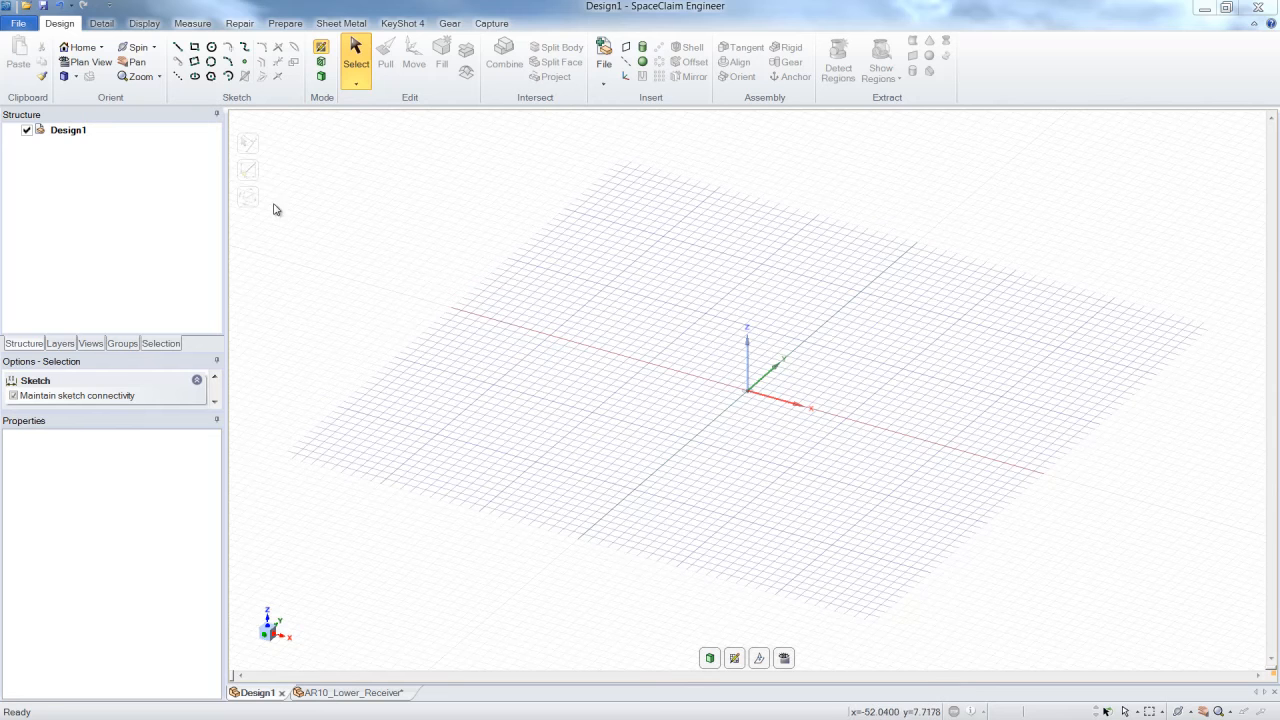
# Step: Browse the Open dialog's supported file types, cancel it, and return to the File menu
pyautogui.click(18, 23)
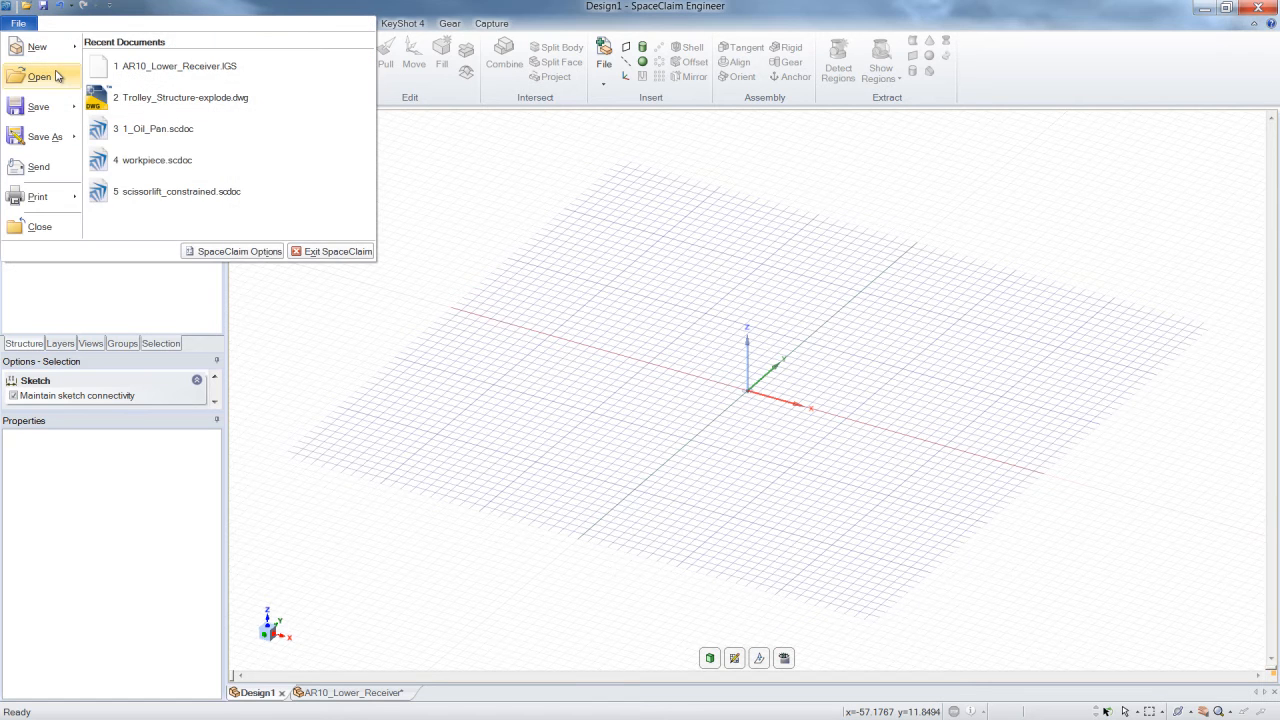
pyautogui.click(40, 76)
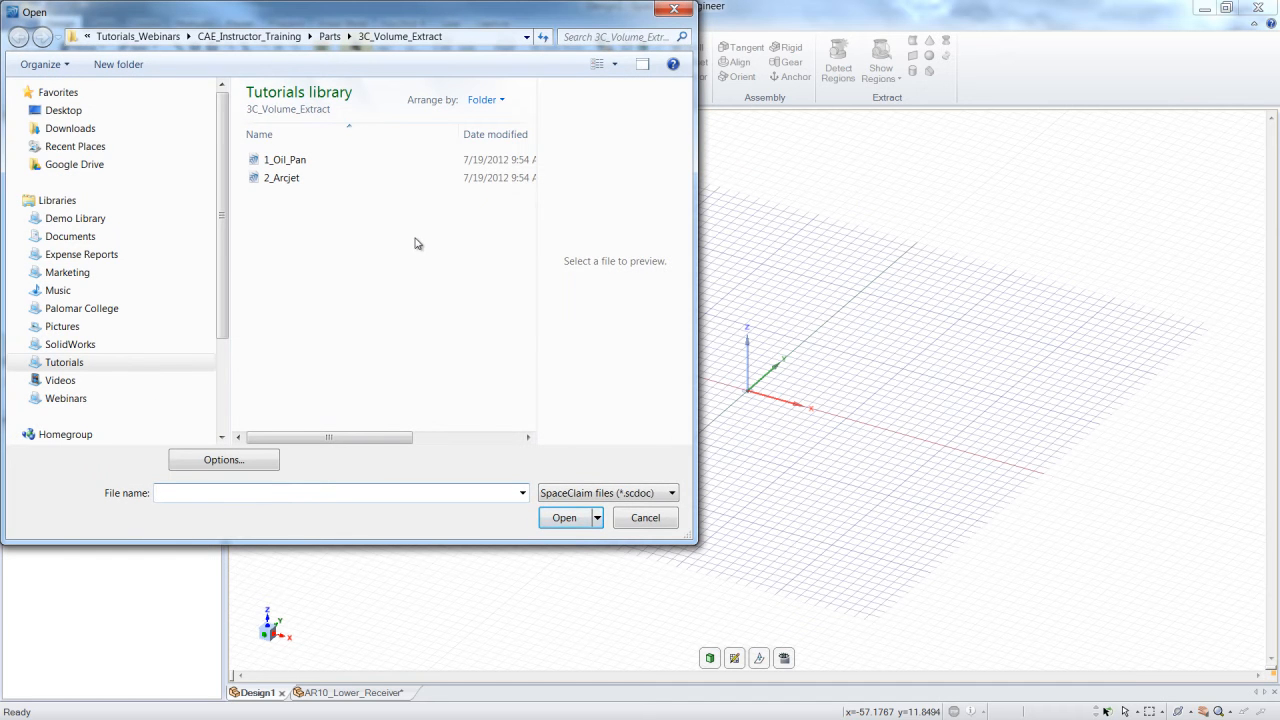
pyautogui.click(670, 492)
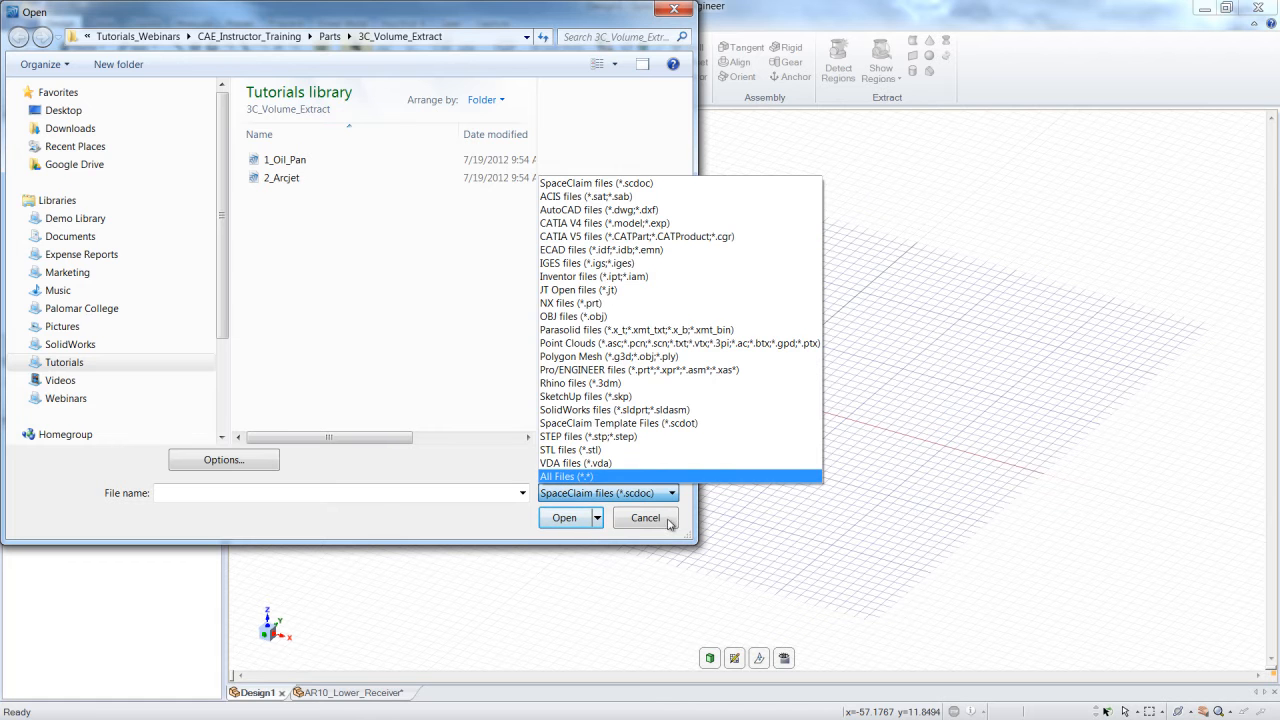
pyautogui.click(645, 517)
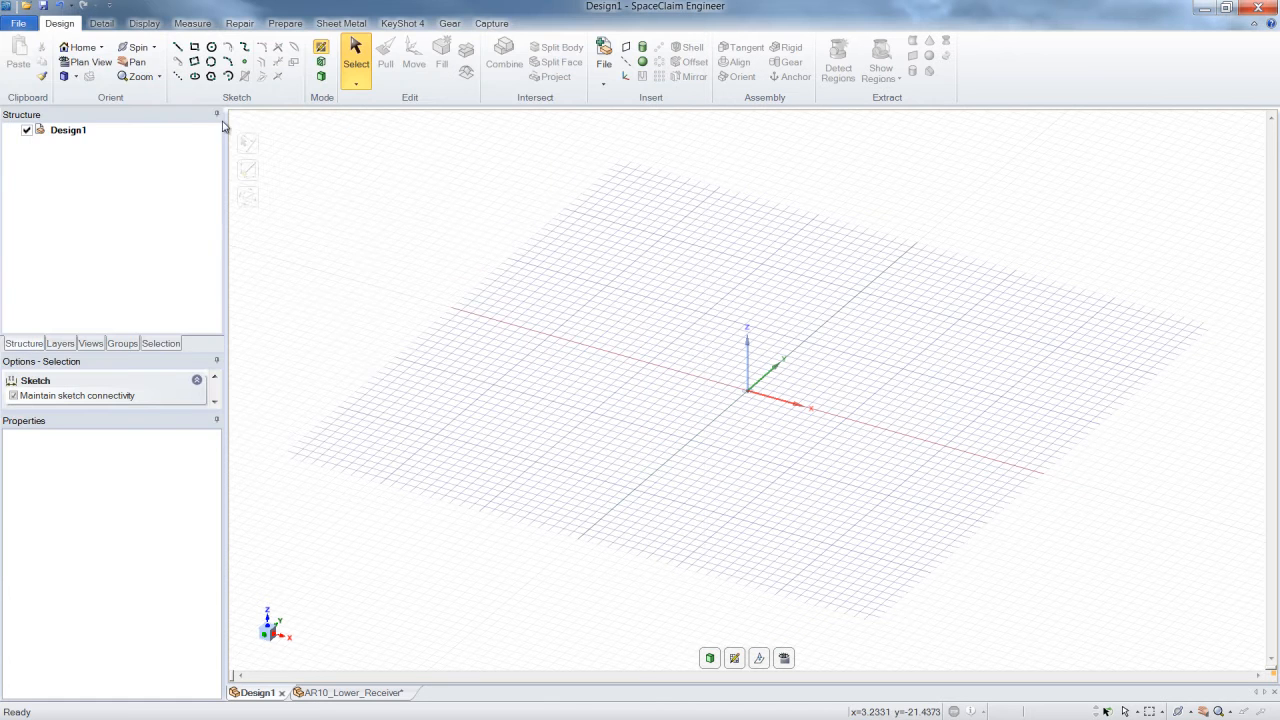
pyautogui.click(18, 23)
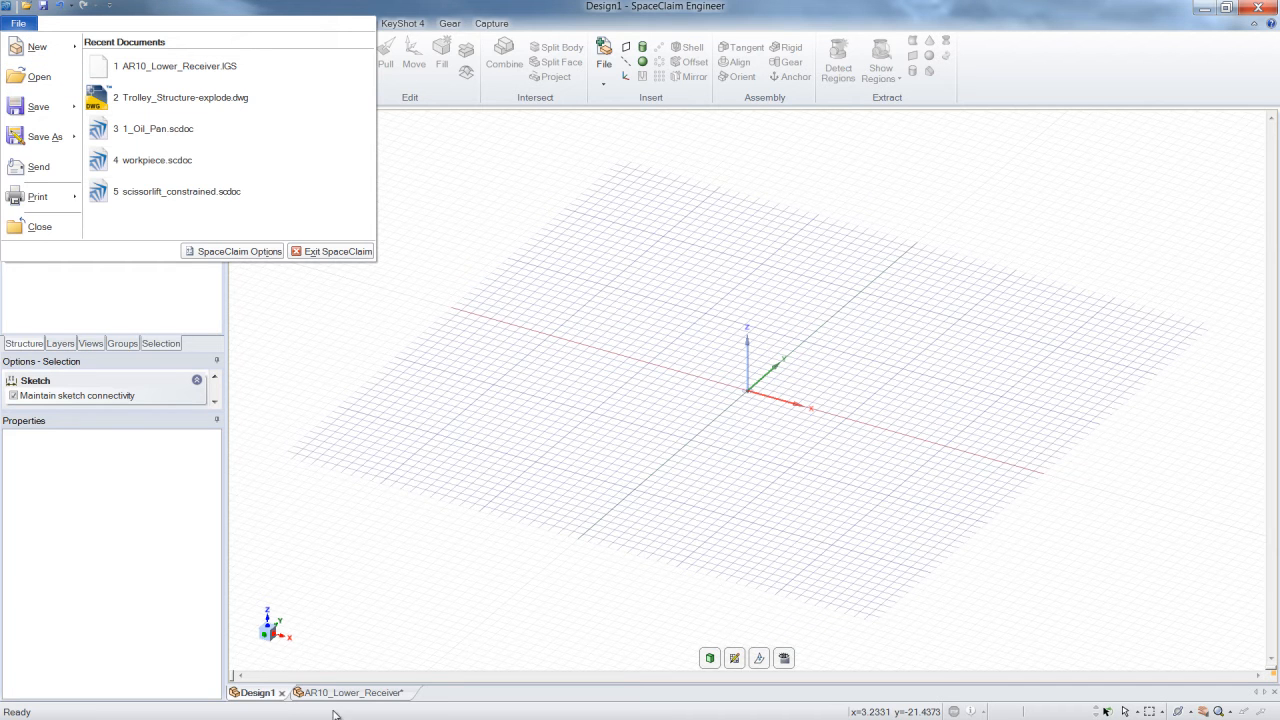
# Step: Open AR10_Lower_Receiver.IGS from recent documents and stitch its two stitchable edges
pyautogui.click(177, 66)
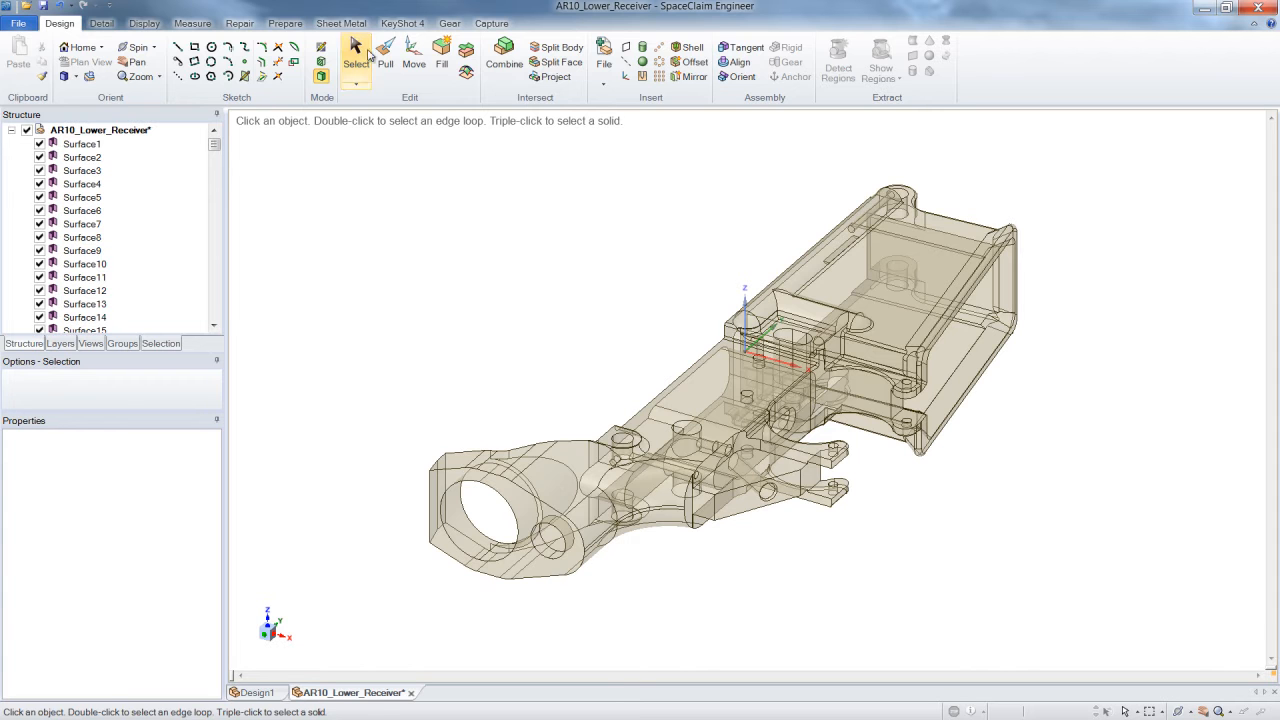
pyautogui.click(239, 23)
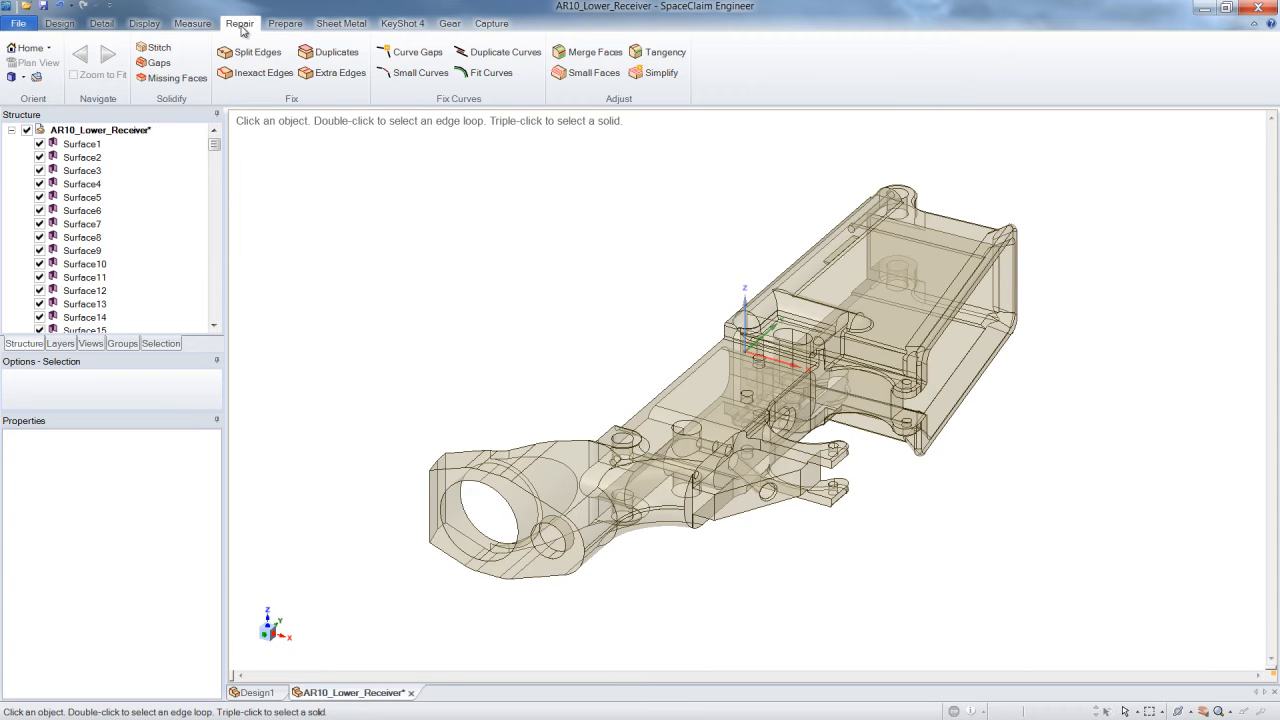
pyautogui.moveTo(295, 195)
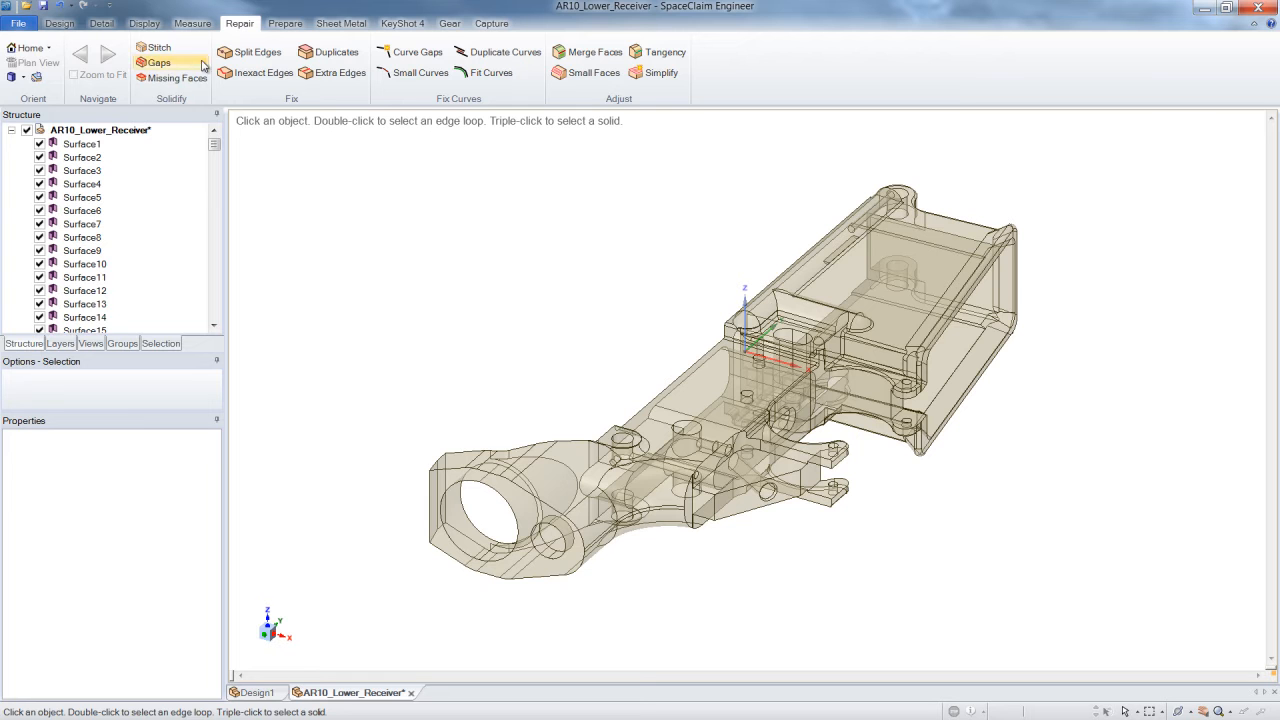
pyautogui.click(158, 47)
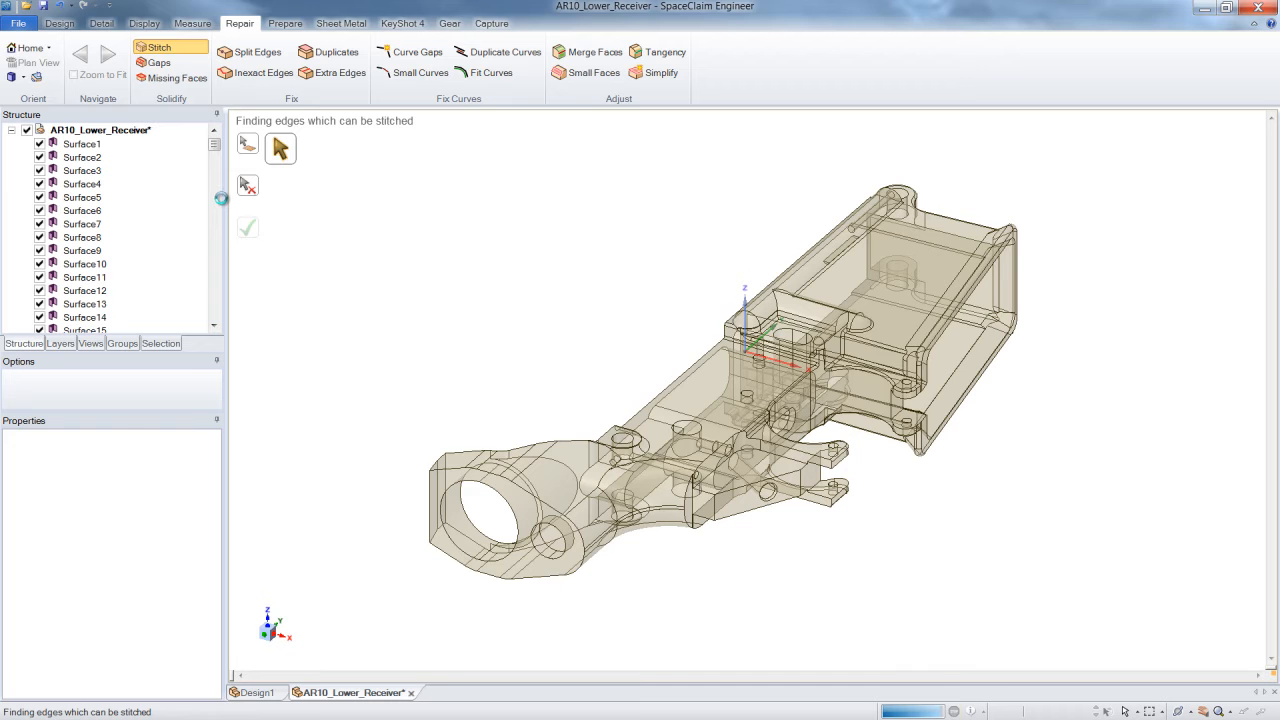
pyautogui.click(247, 227)
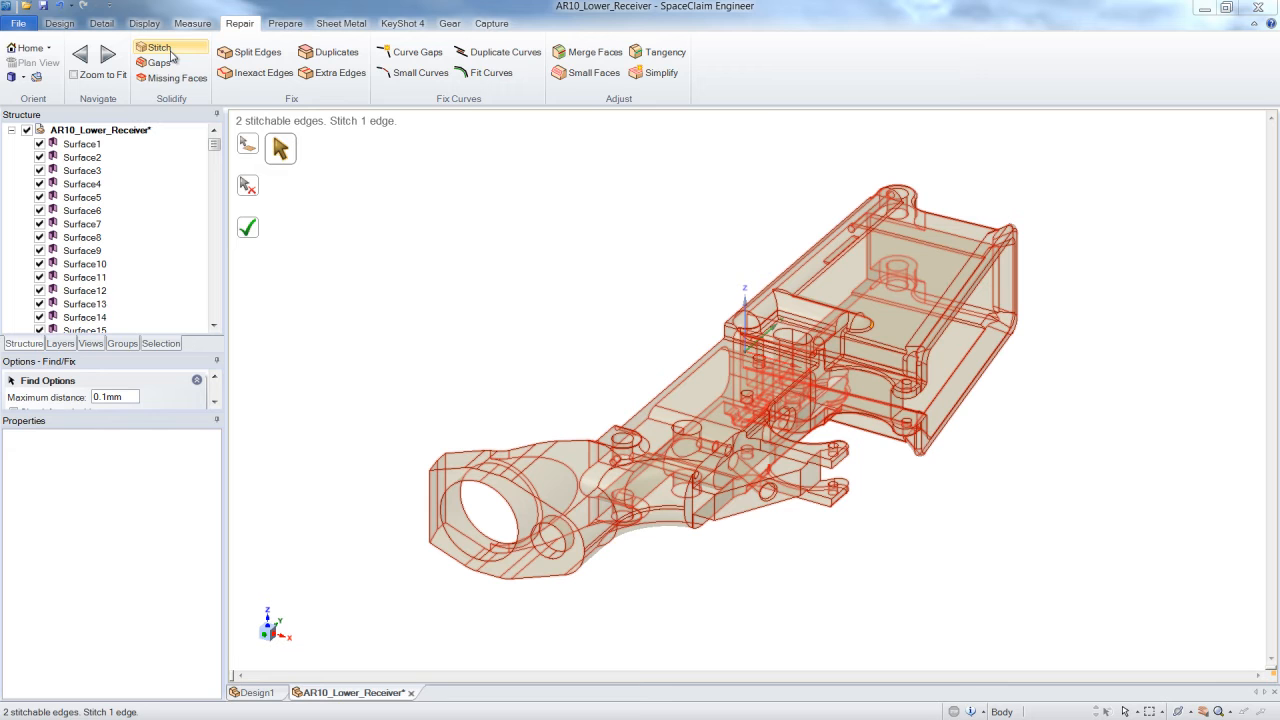
pyautogui.click(157, 47)
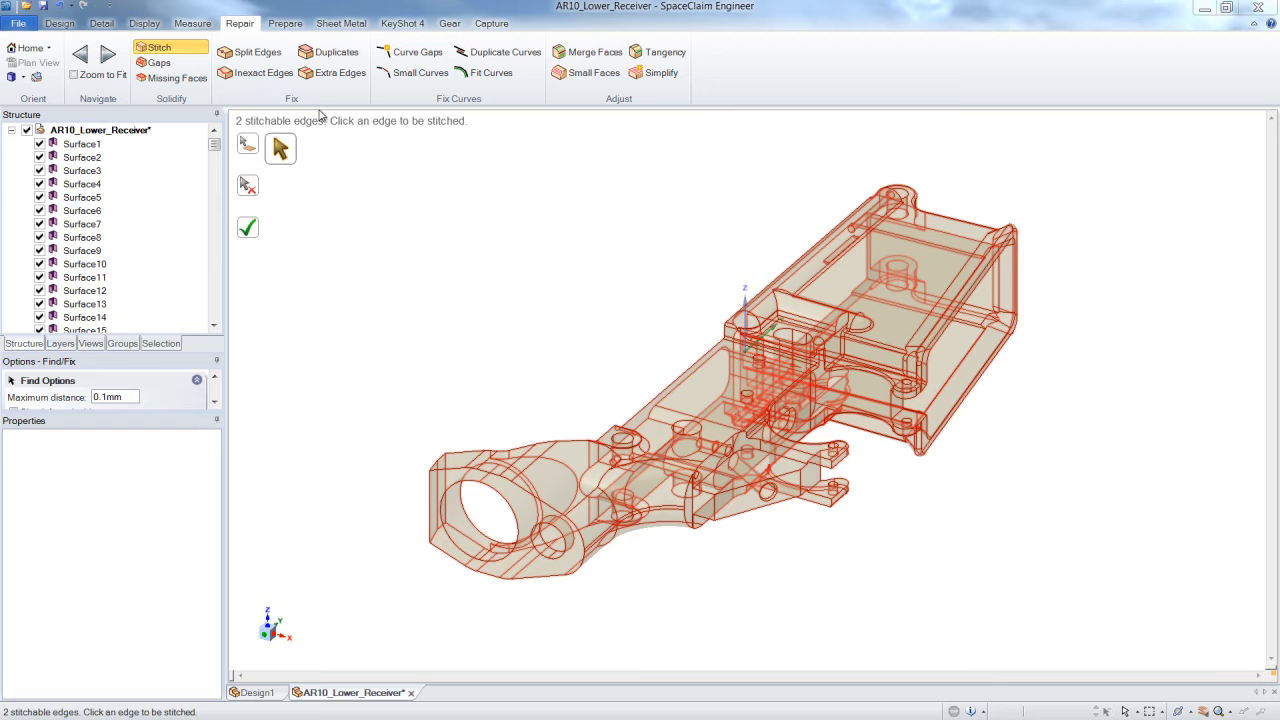
pyautogui.click(247, 229)
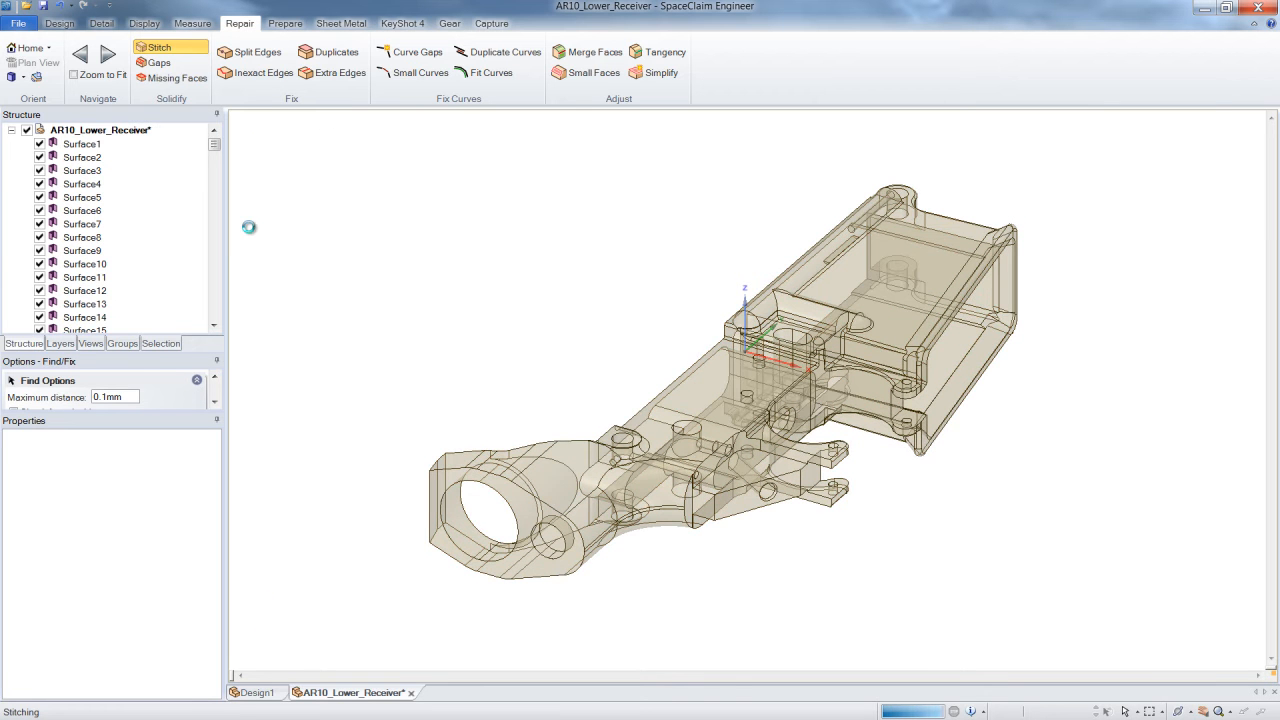
# Step: Confirm Stitch finds no remaining edges and the Structure tree shows two solids
pyautogui.click(157, 46)
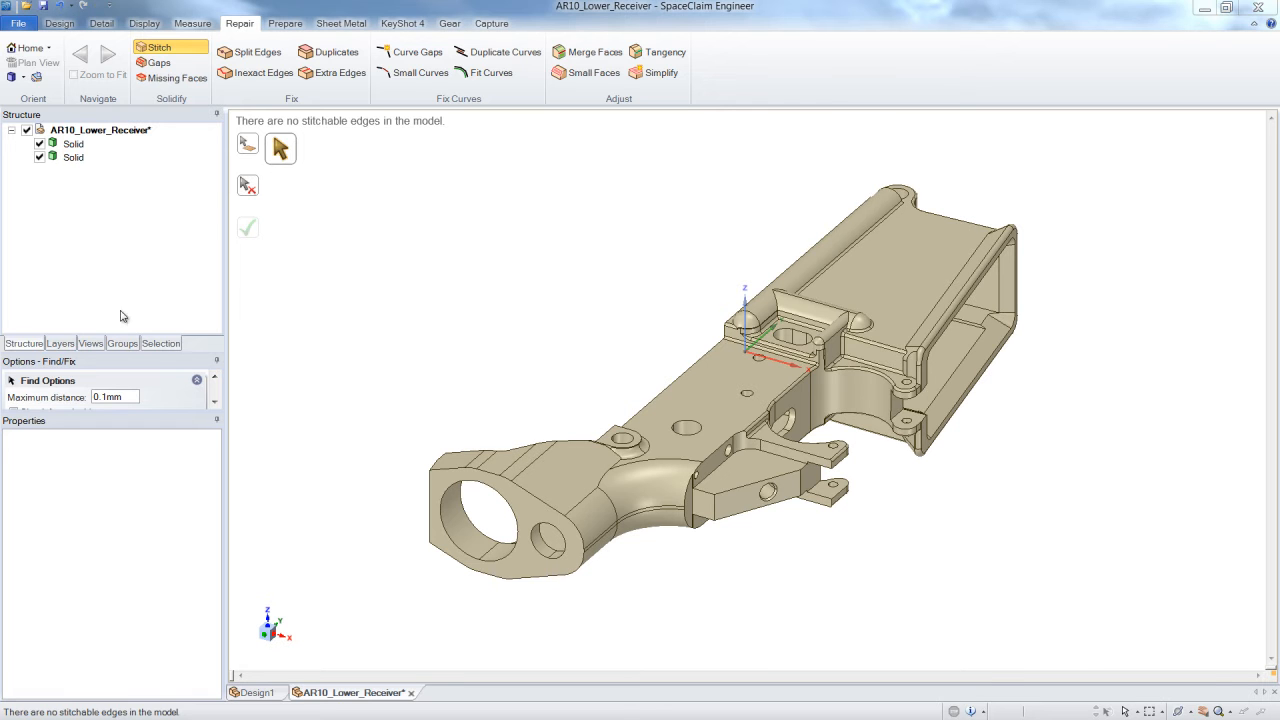
pyautogui.moveTo(211, 195)
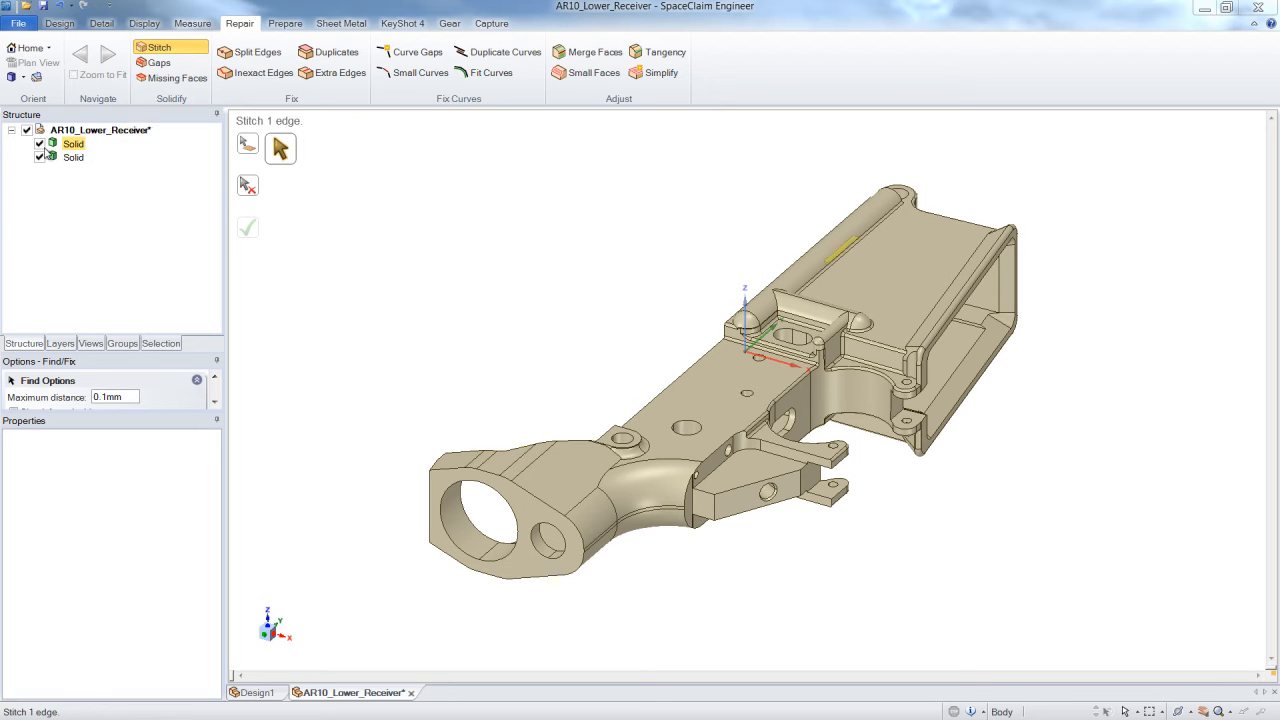
pyautogui.click(26, 143)
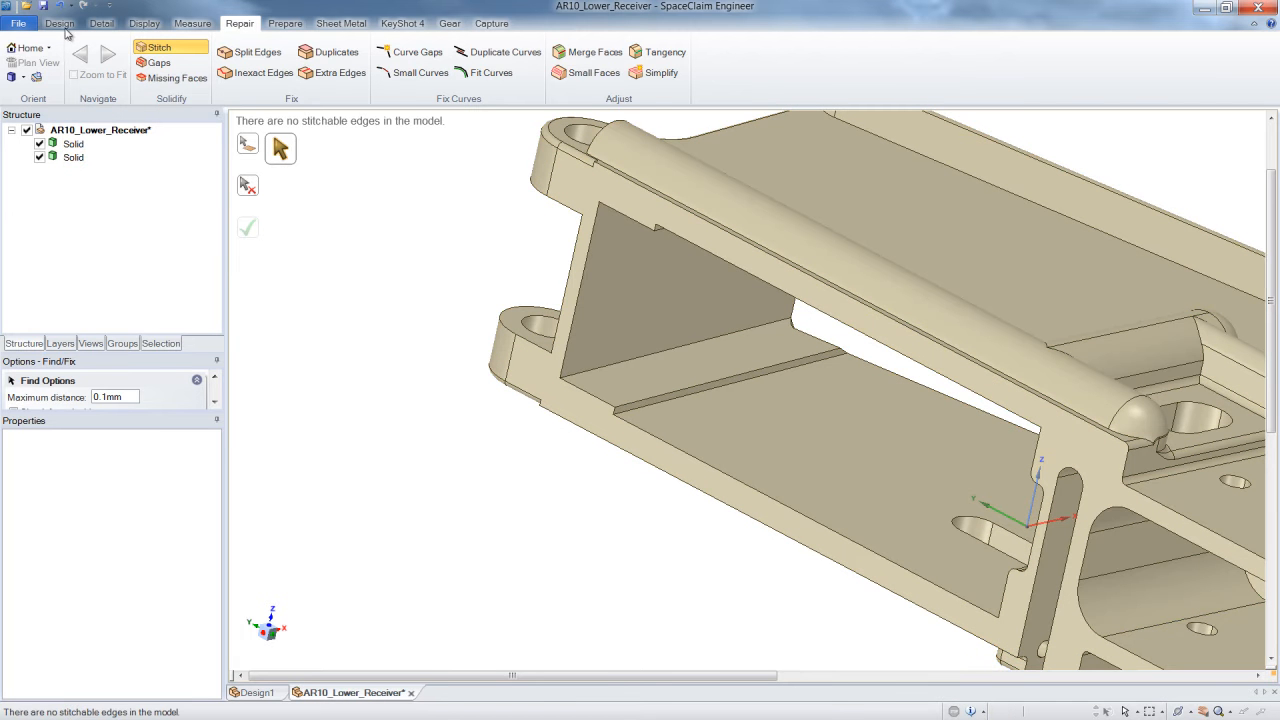
# Step: Combine the second receiver solid into the first, leaving one body
pyautogui.click(59, 23)
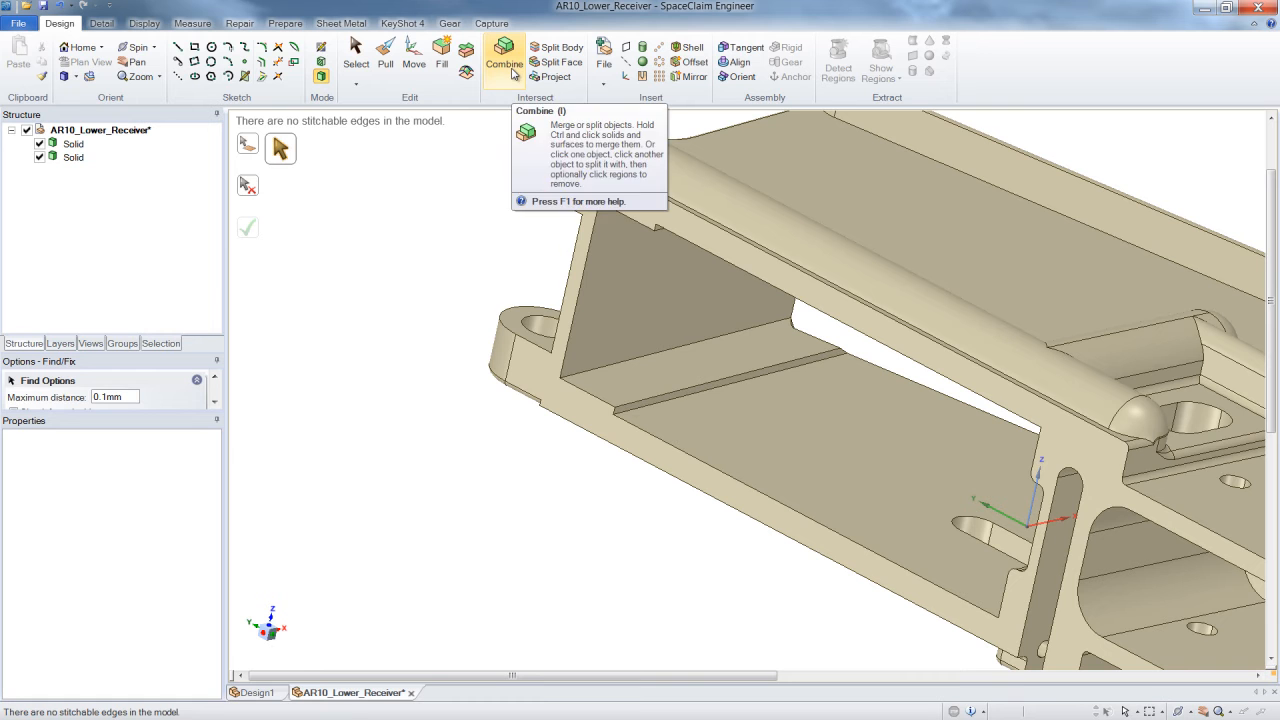
pyautogui.click(504, 55)
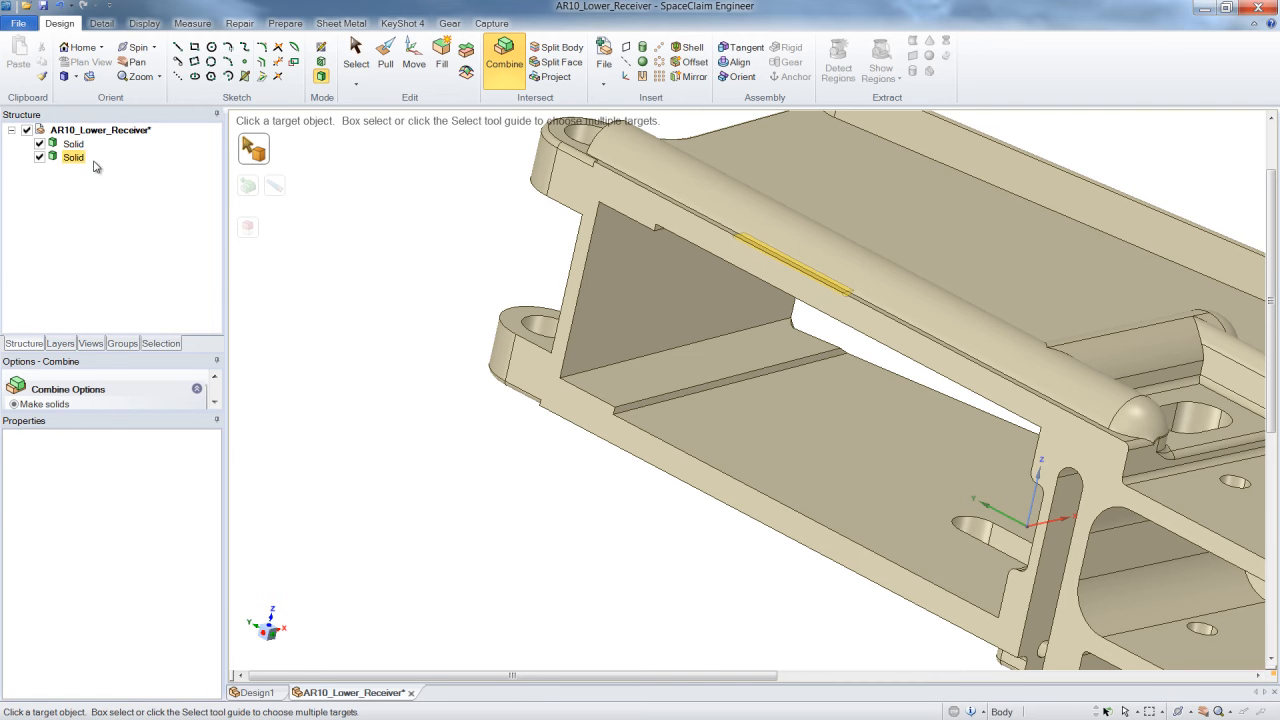
pyautogui.click(74, 143)
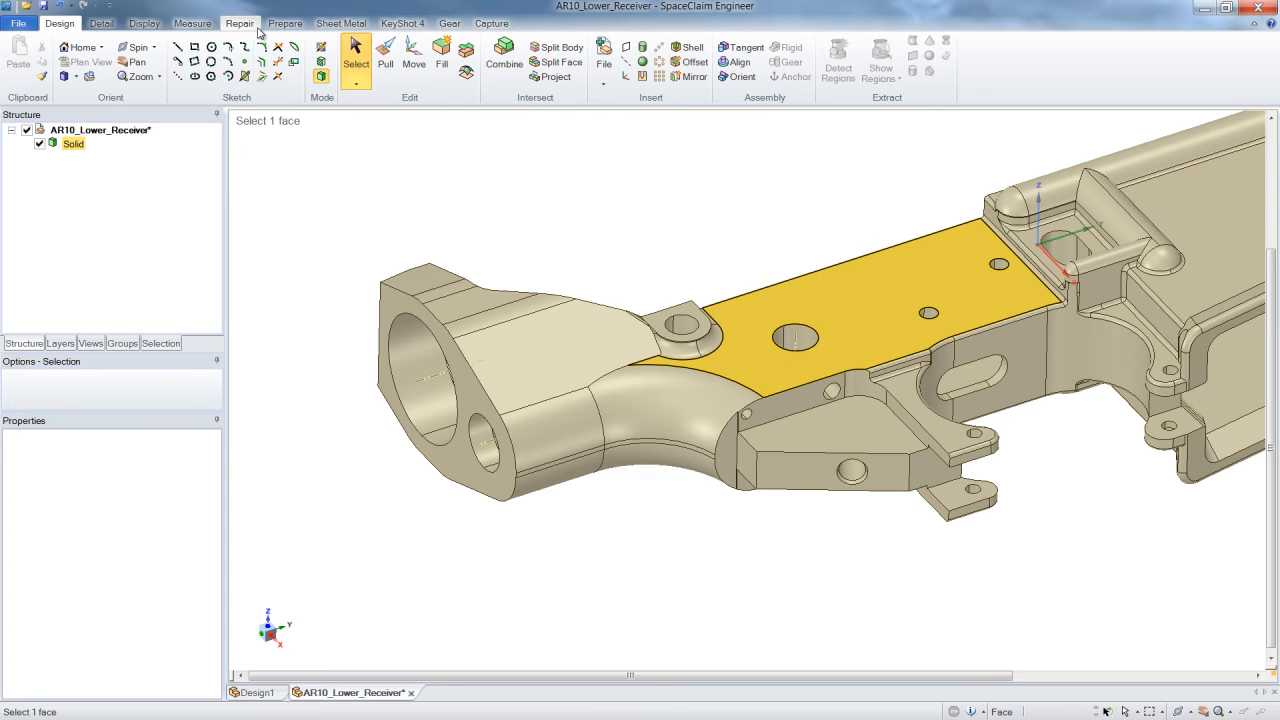
# Step: Detect and remove the 36 extra edges from the receiver solid
pyautogui.click(239, 23)
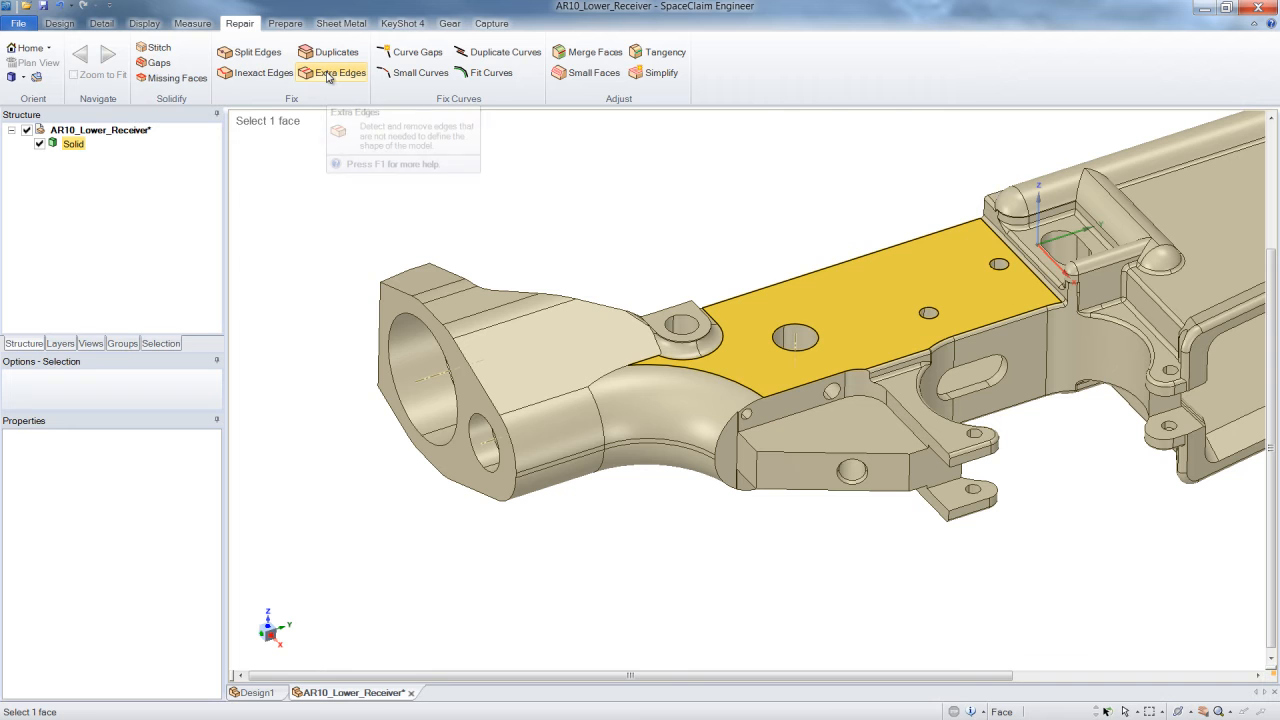
pyautogui.click(338, 72)
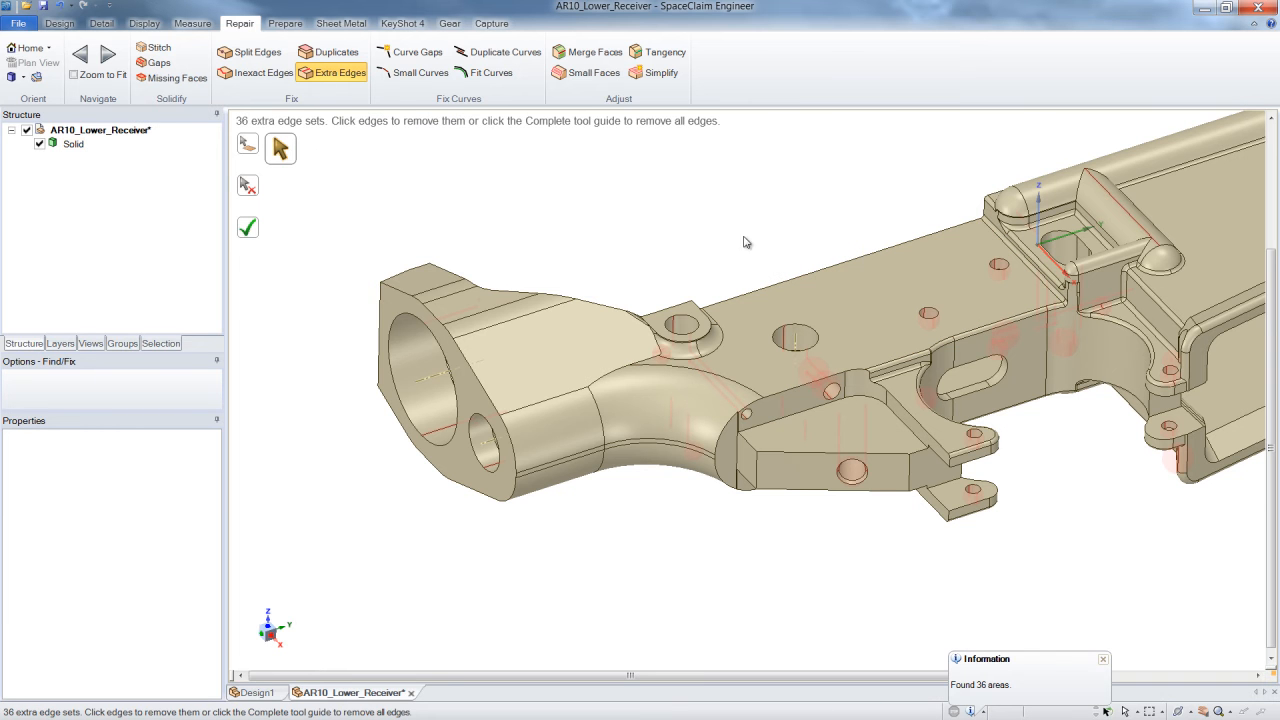
pyautogui.moveTo(331, 251)
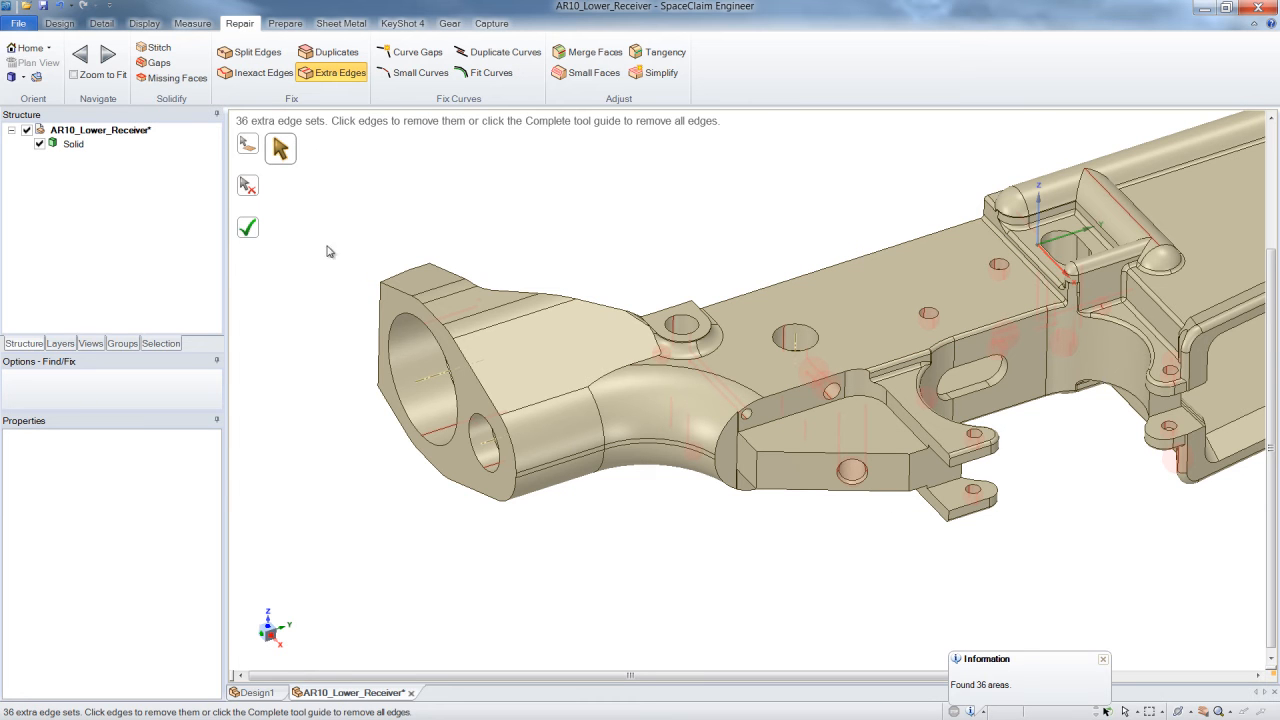
pyautogui.click(247, 227)
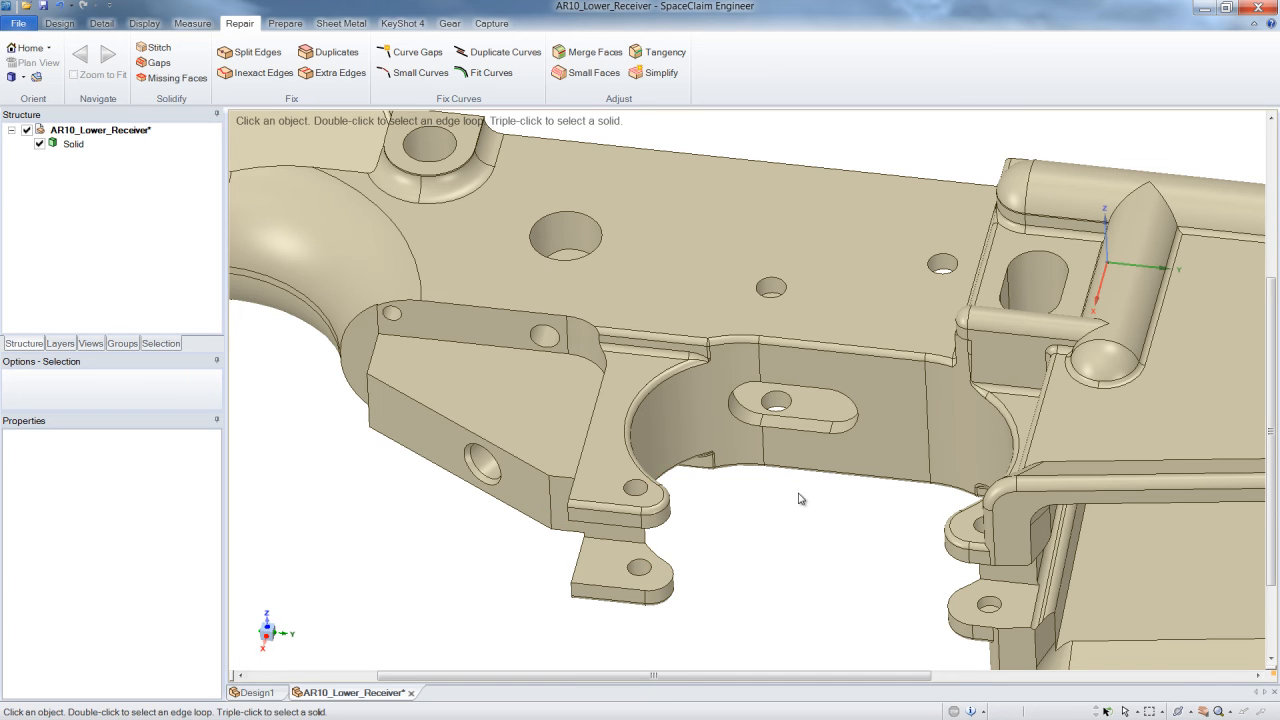
# Step: Fill the hole in the lower trigger-area tab and pull its faces
pyautogui.click(59, 23)
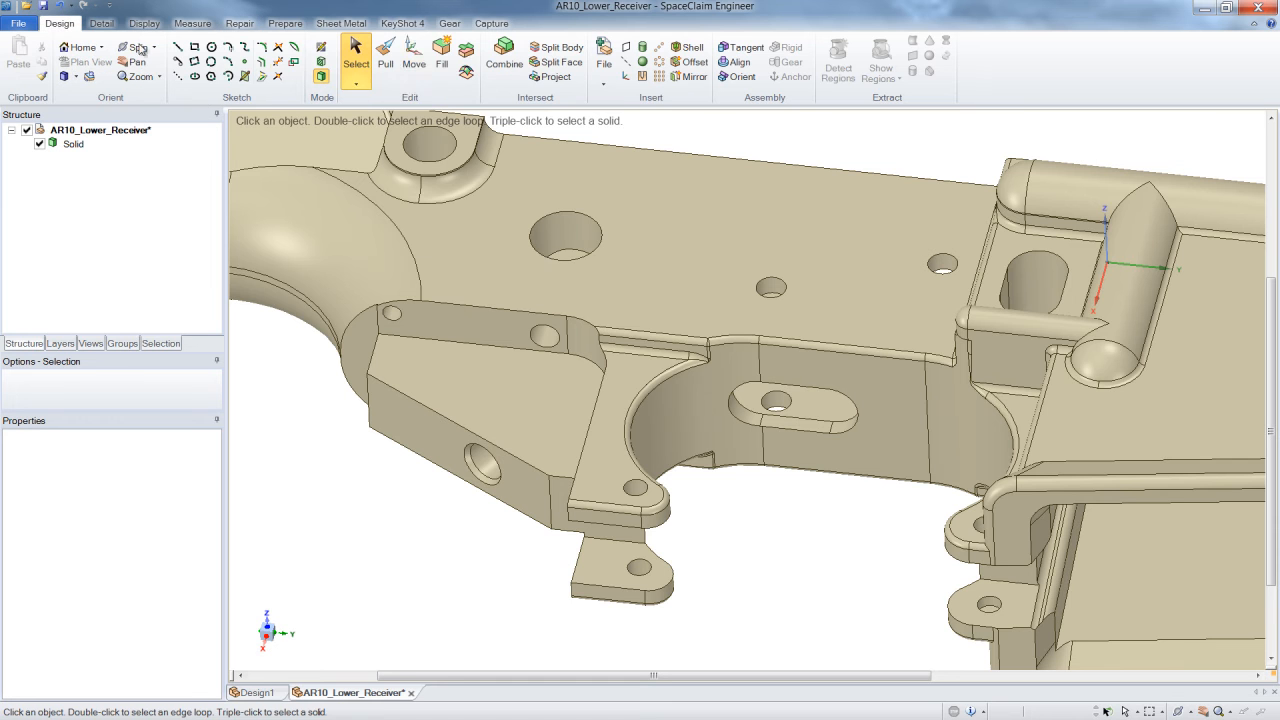
pyautogui.moveTo(441, 60)
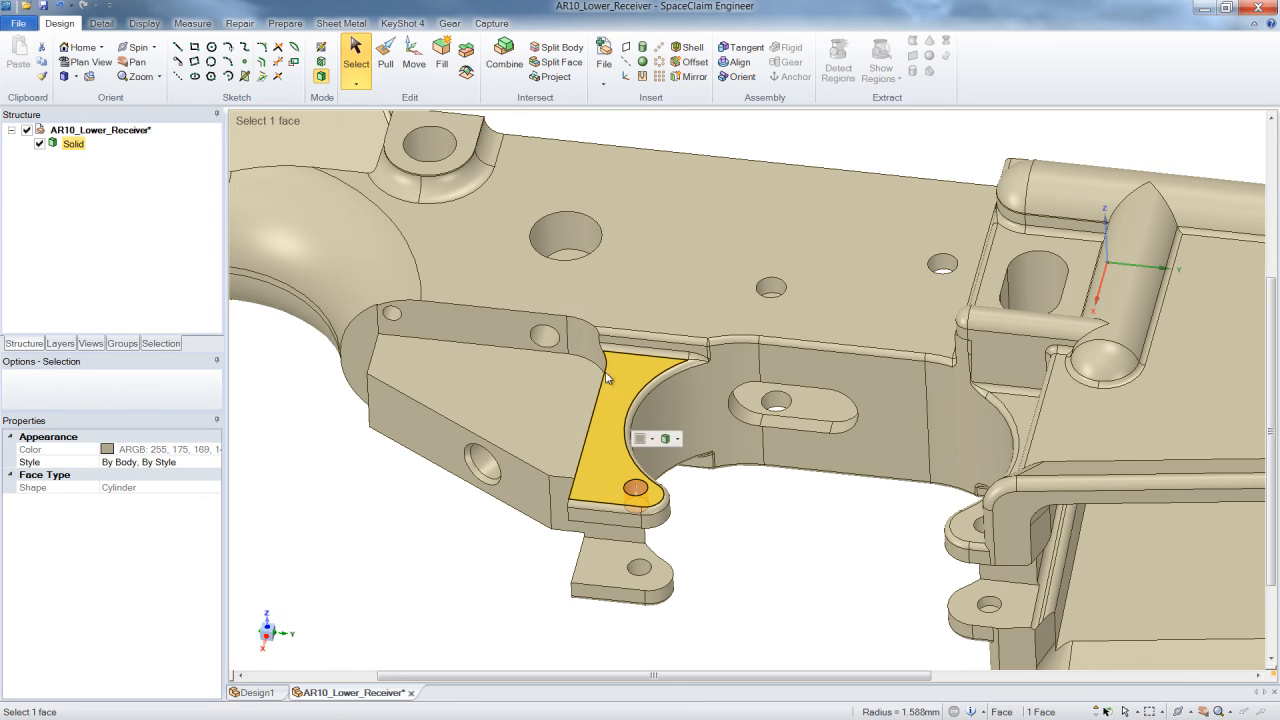
pyautogui.click(547, 260)
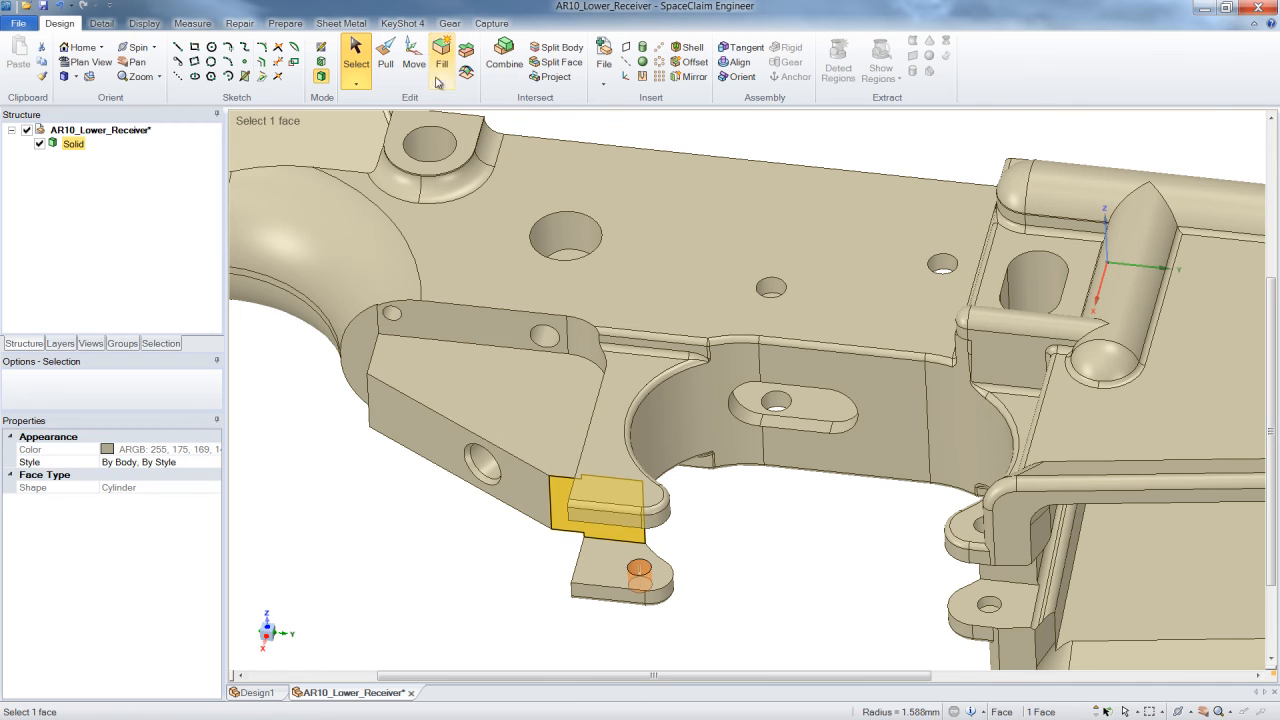
pyautogui.click(385, 60)
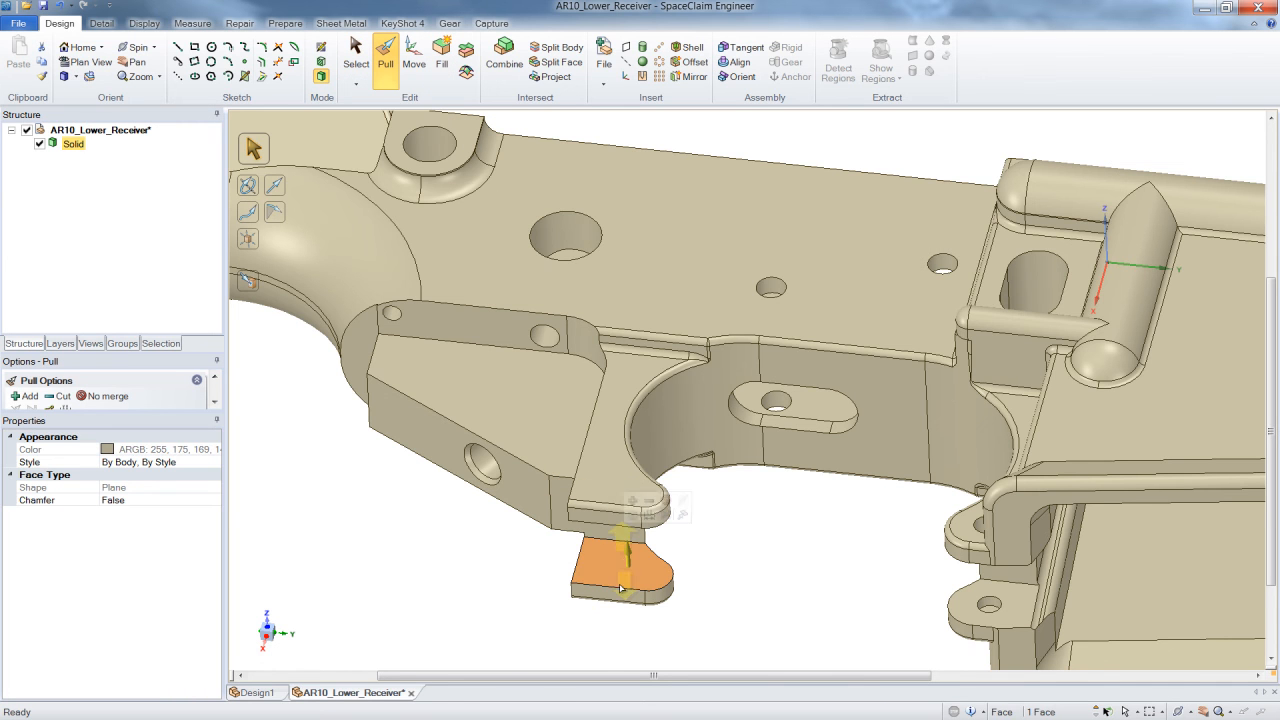
pyautogui.moveTo(622, 555); pyautogui.dragTo(603, 600)
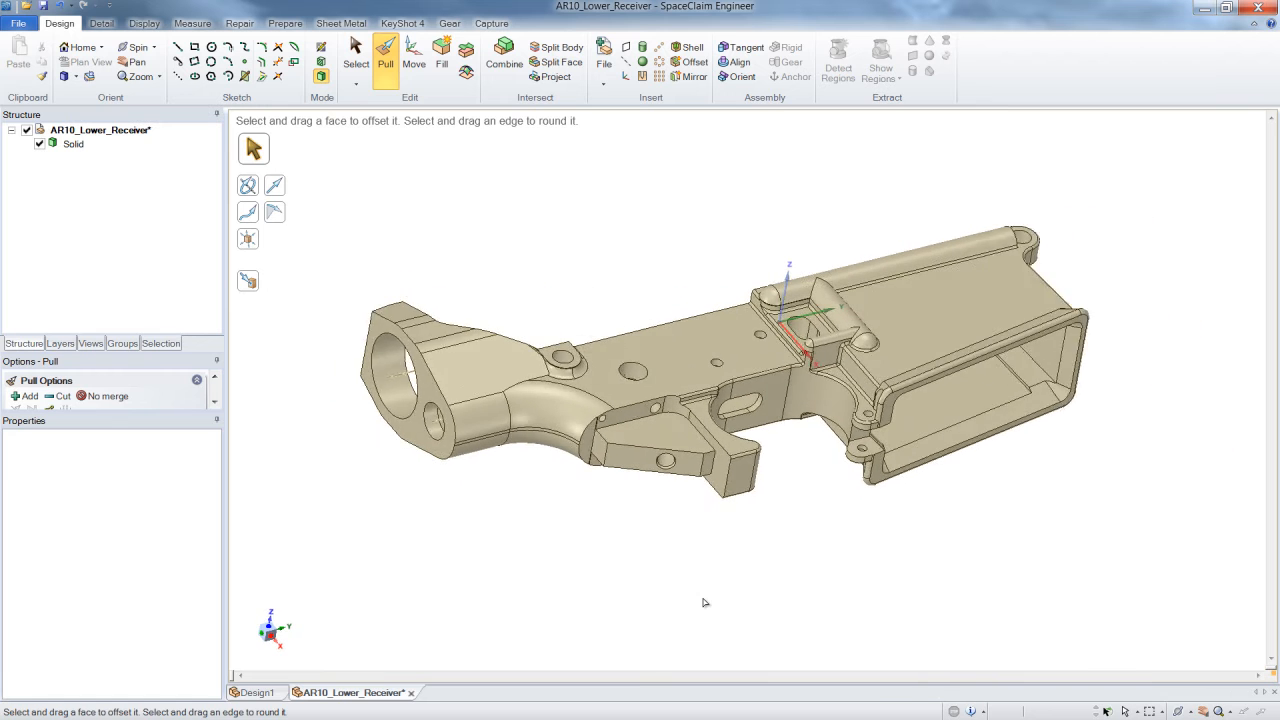
# Step: Add a datum plane through the receiver and rotate it 90° to lie horizontally
pyautogui.click(356, 62)
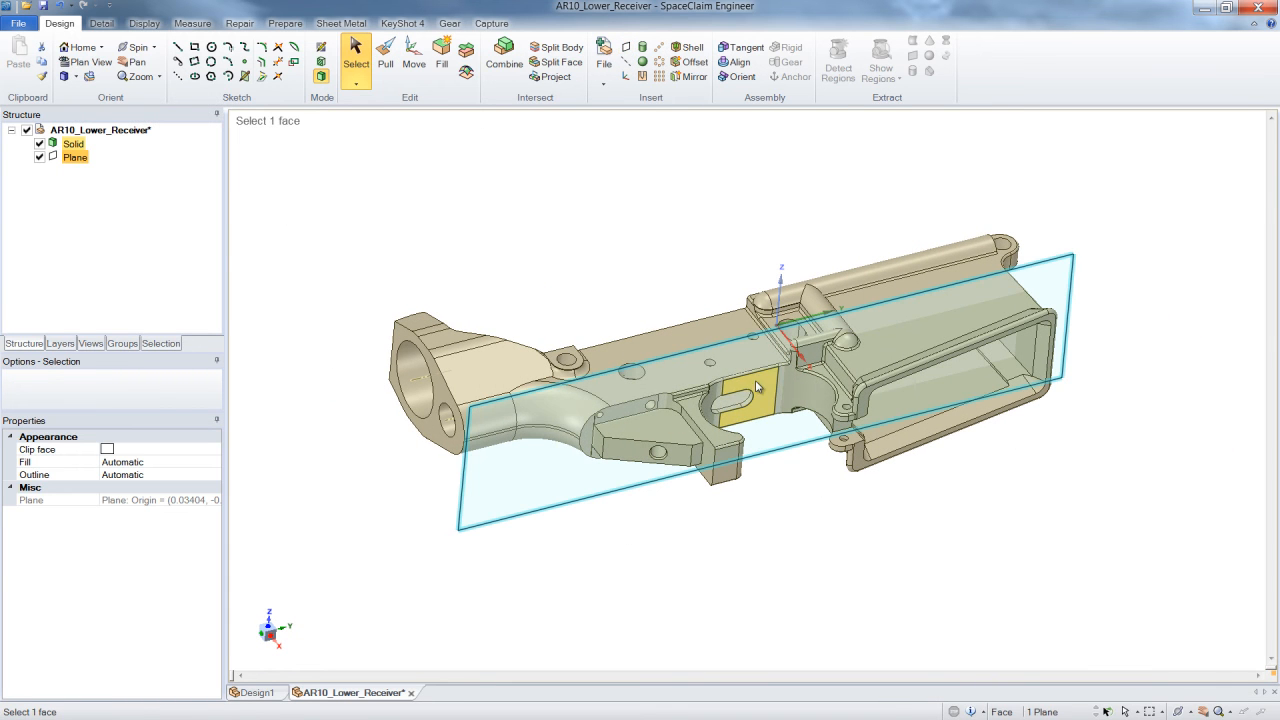
pyautogui.click(414, 55)
pyautogui.write('90')
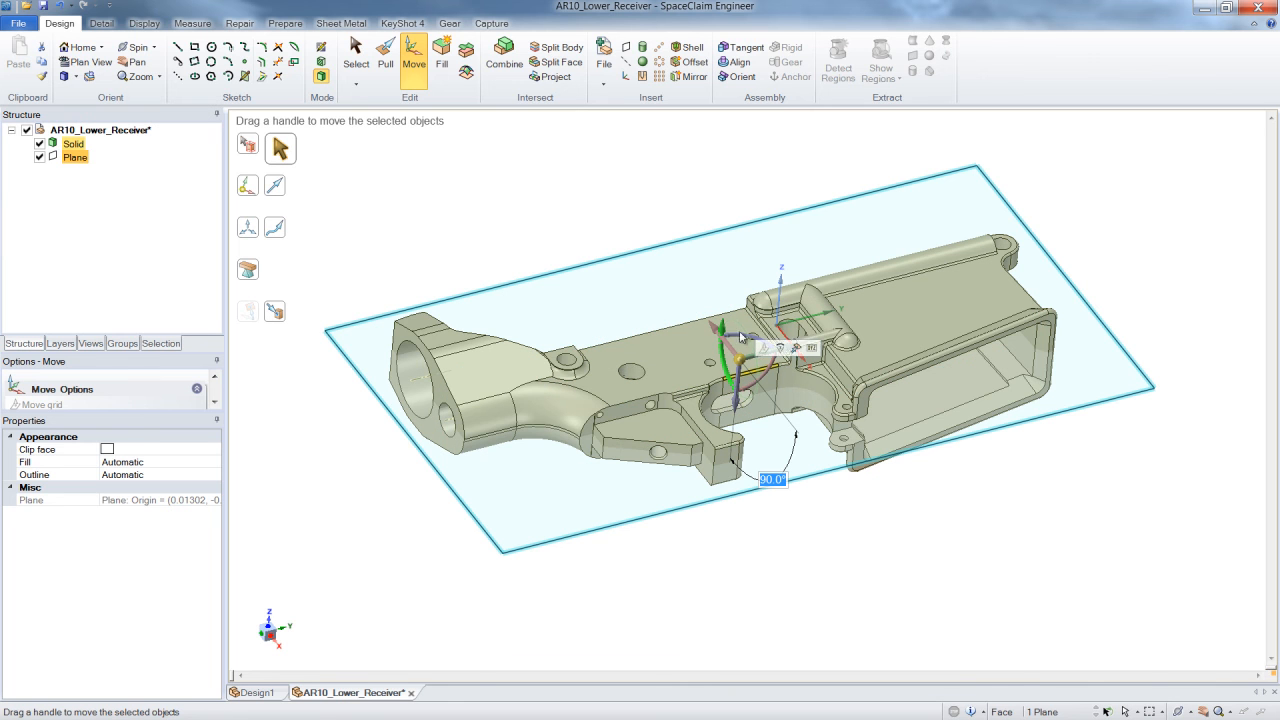
pyautogui.click(285, 23)
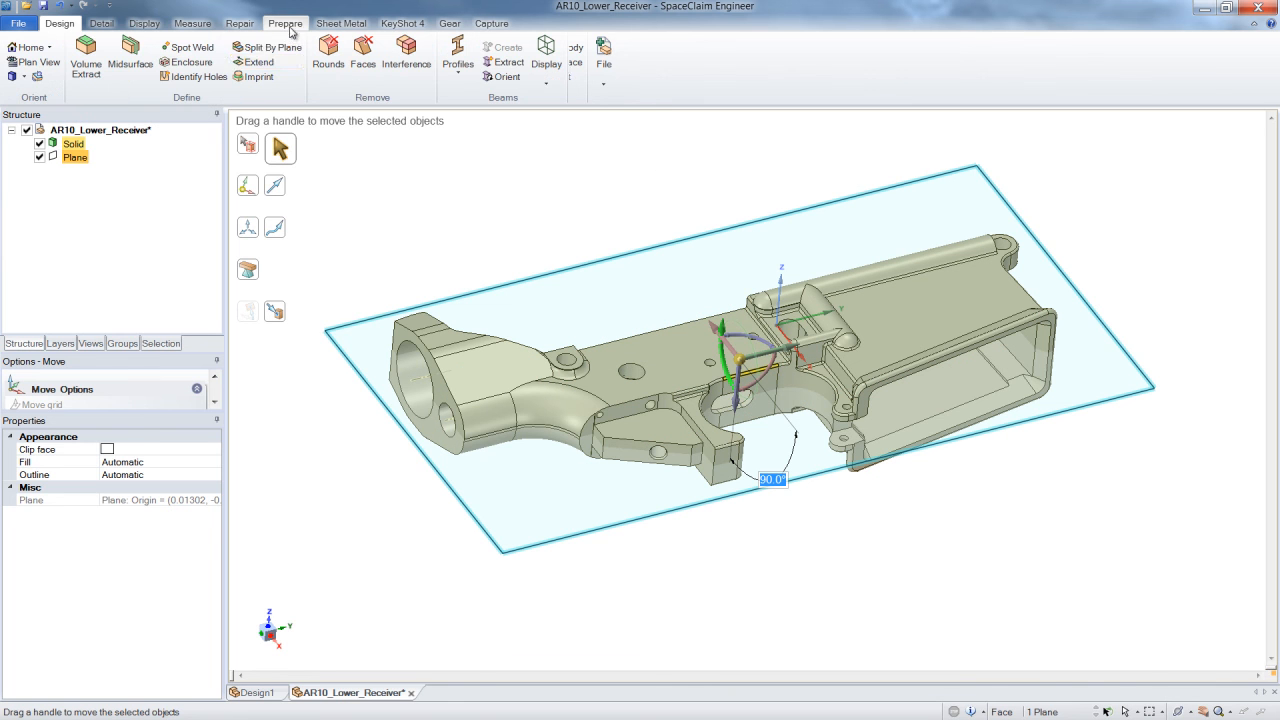
# Step: Build a box enclosure with 56.946 mm cushion on every side around the receiver
pyautogui.click(191, 61)
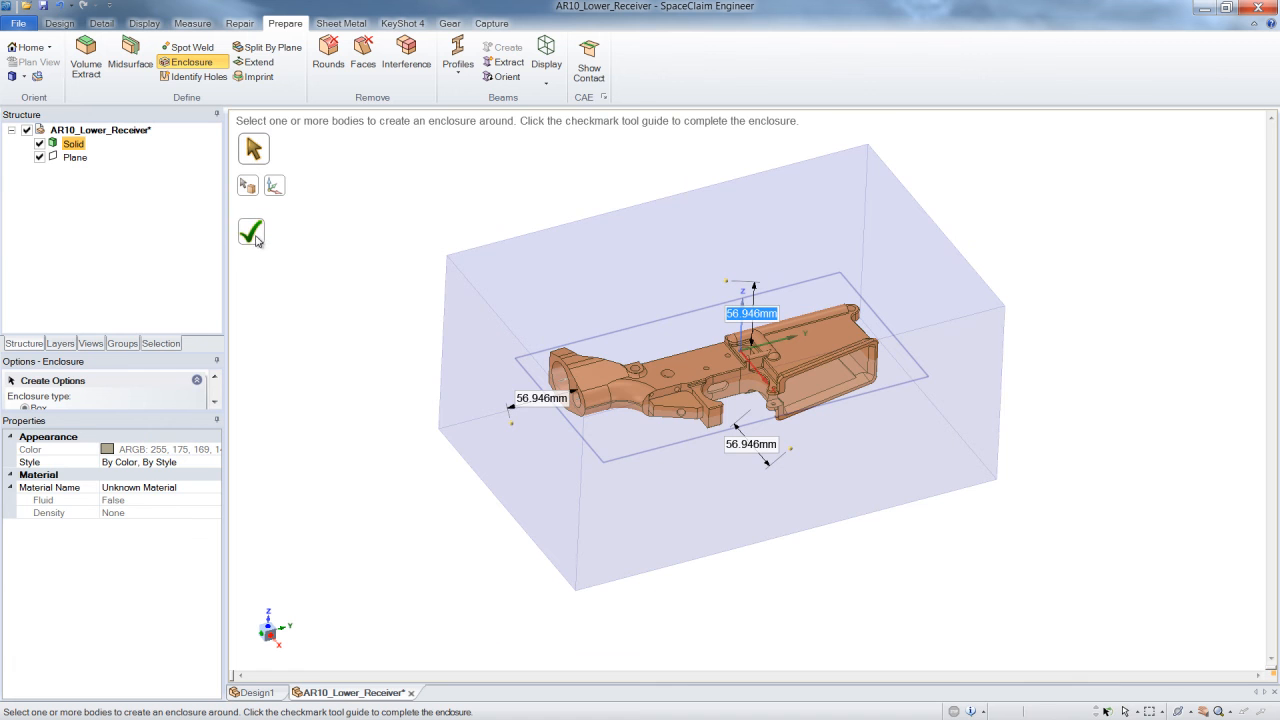
pyautogui.click(251, 233)
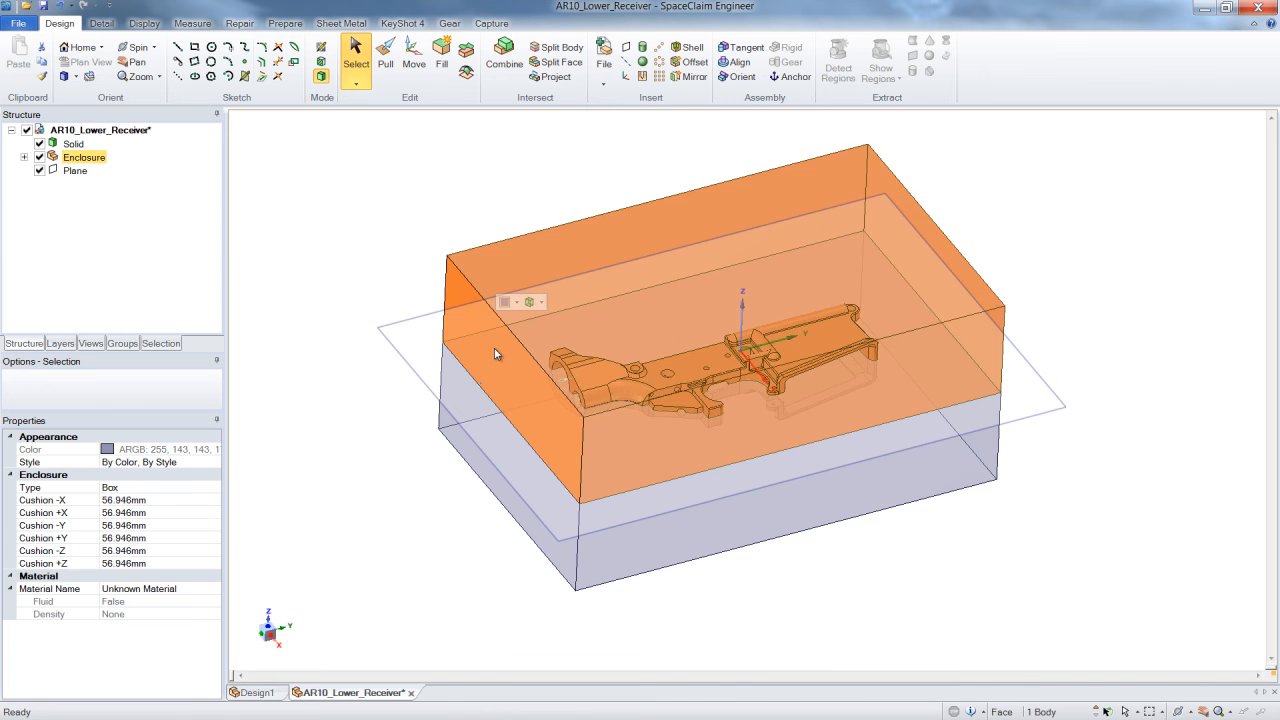
pyautogui.click(413, 60)
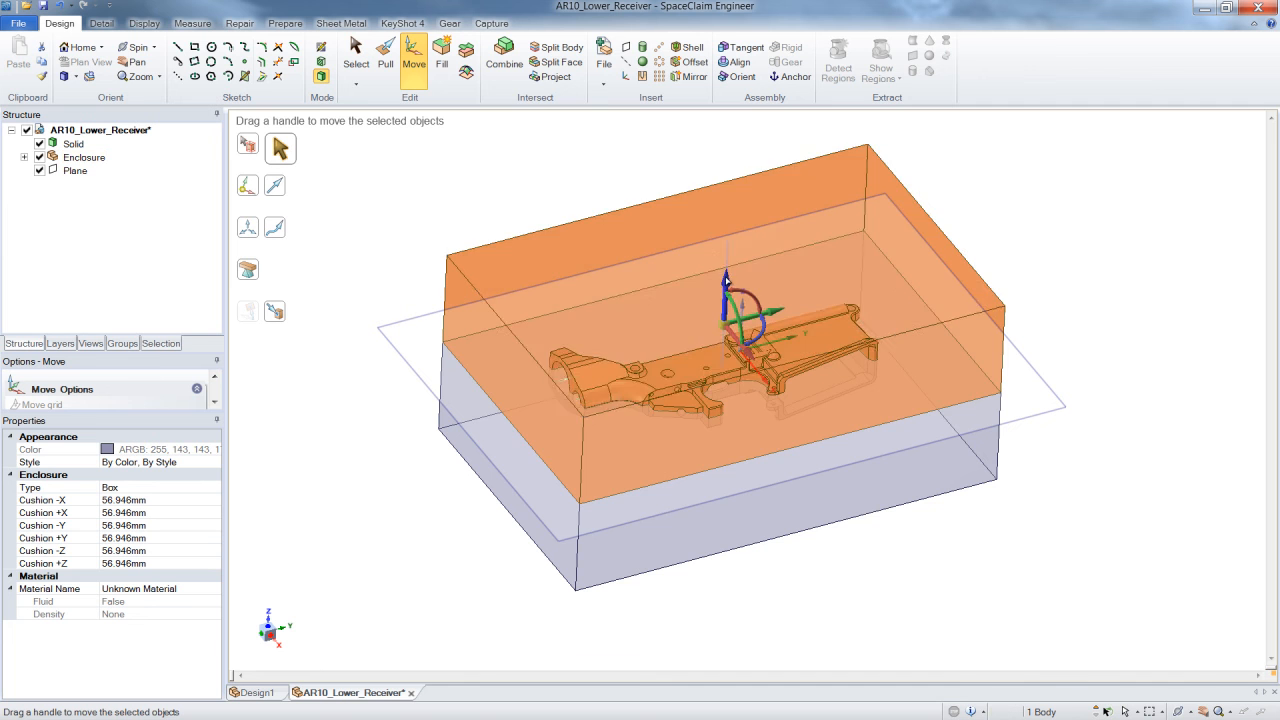